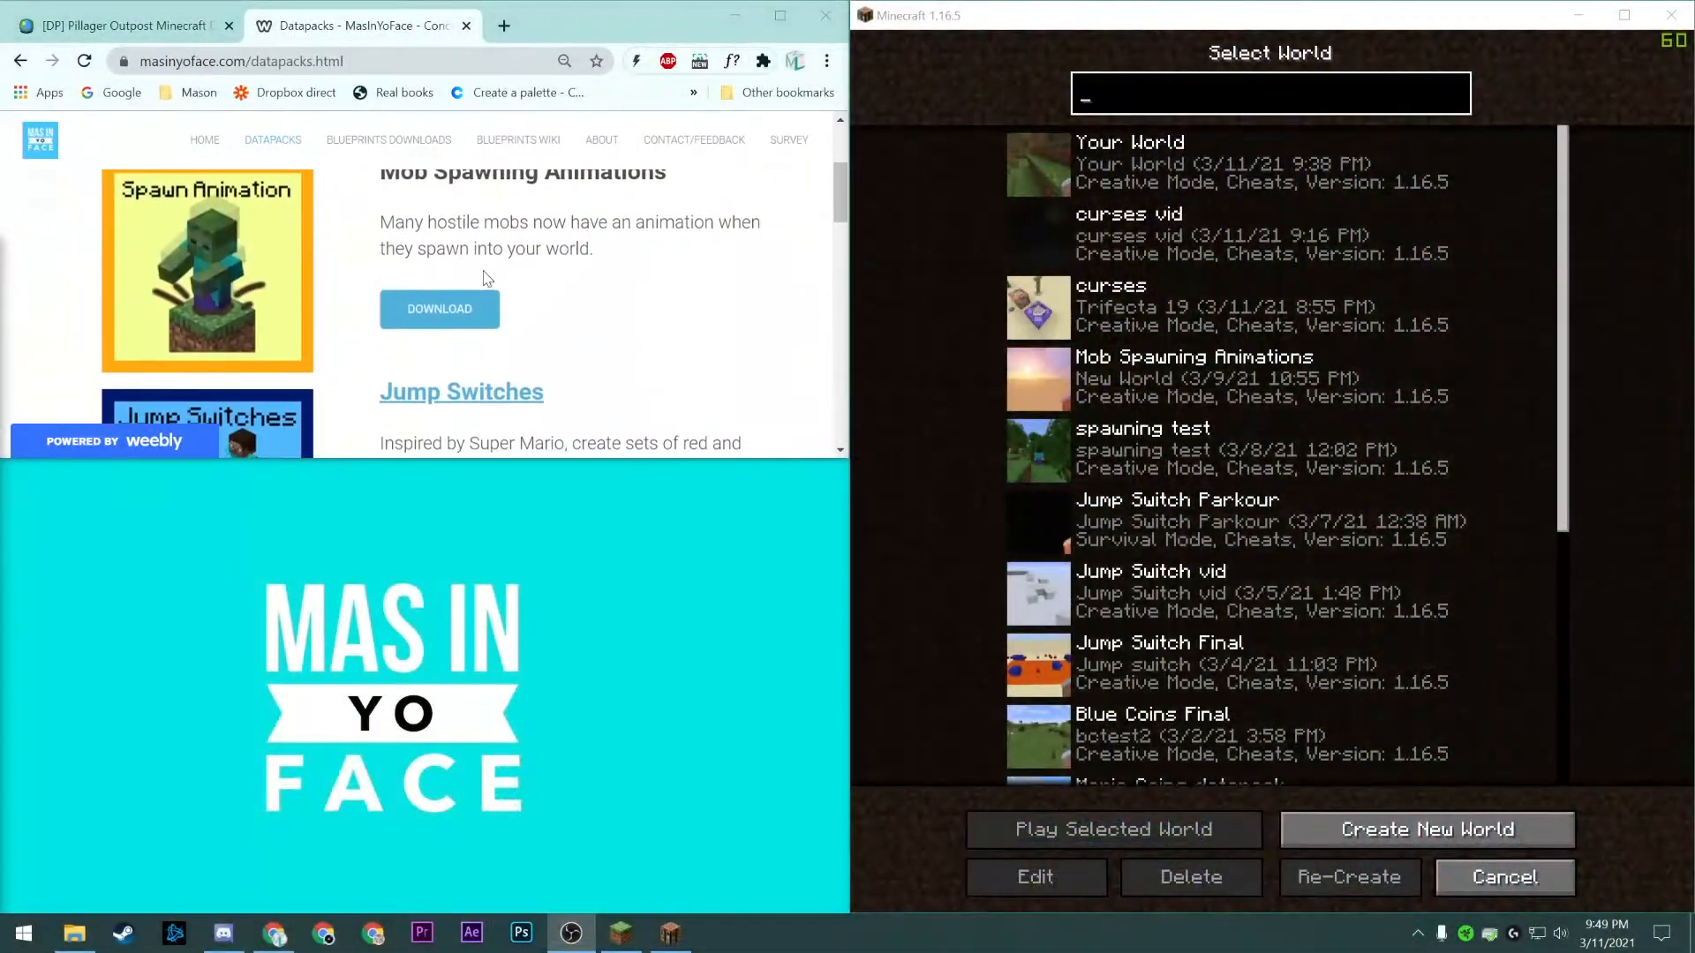
Download the Mob Spawning Animations datapack as MIYF_MobSpawn.zip and show its download options
click(119, 25)
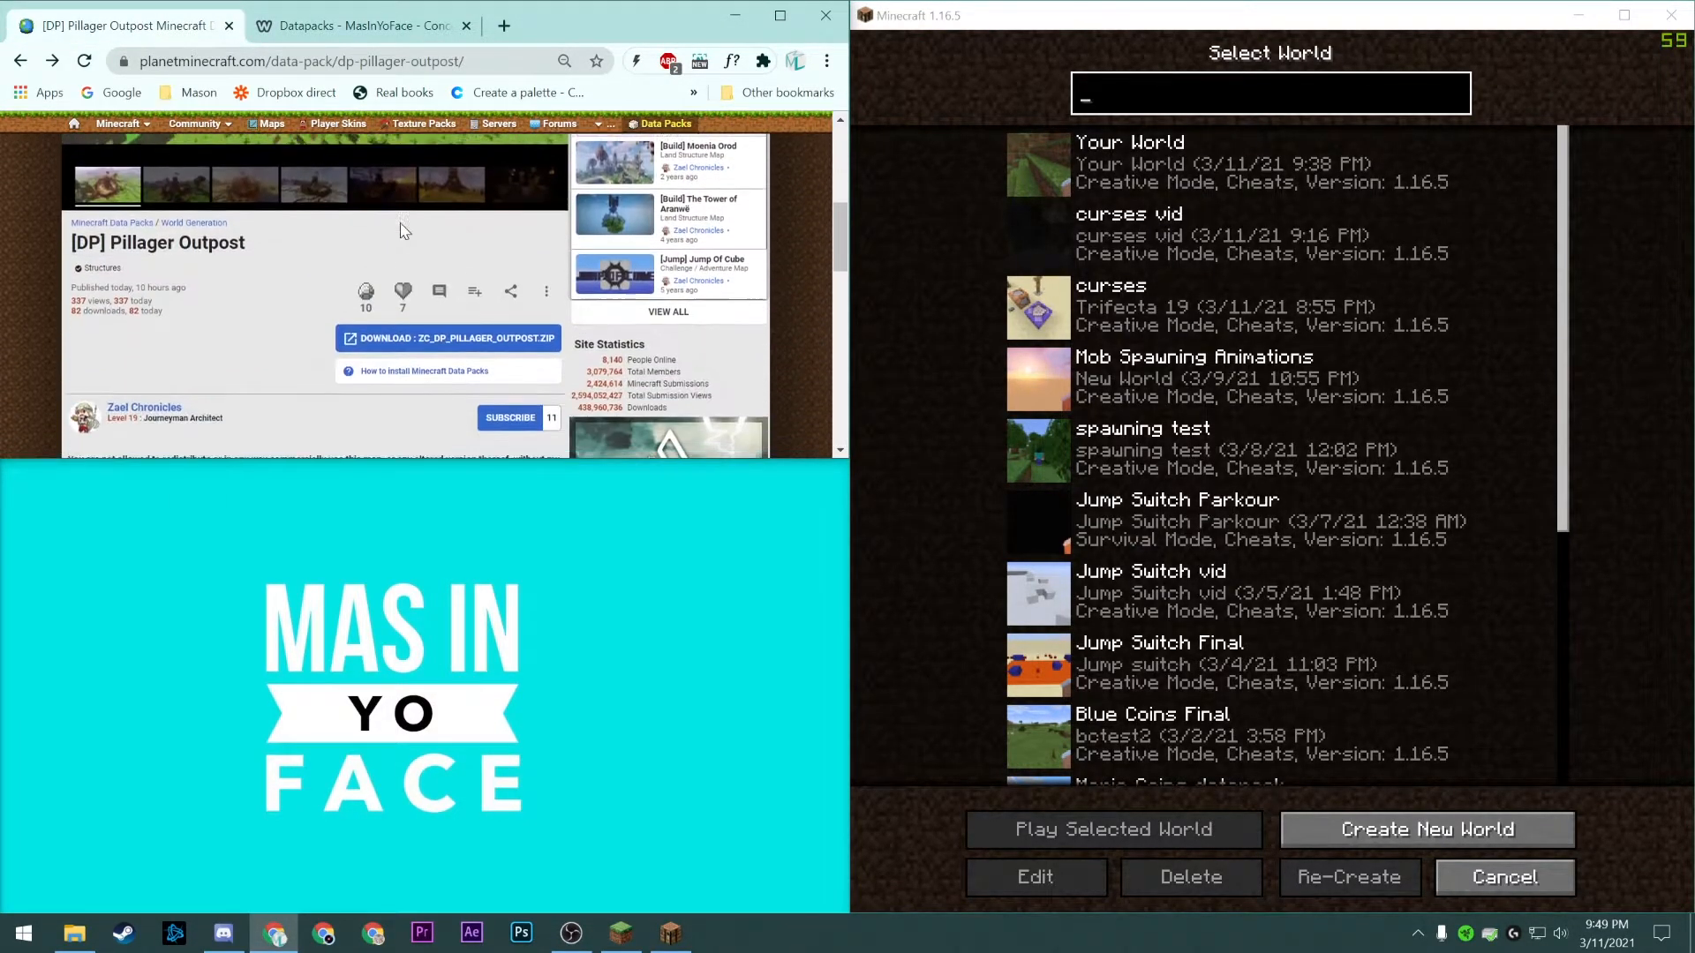
click(356, 24)
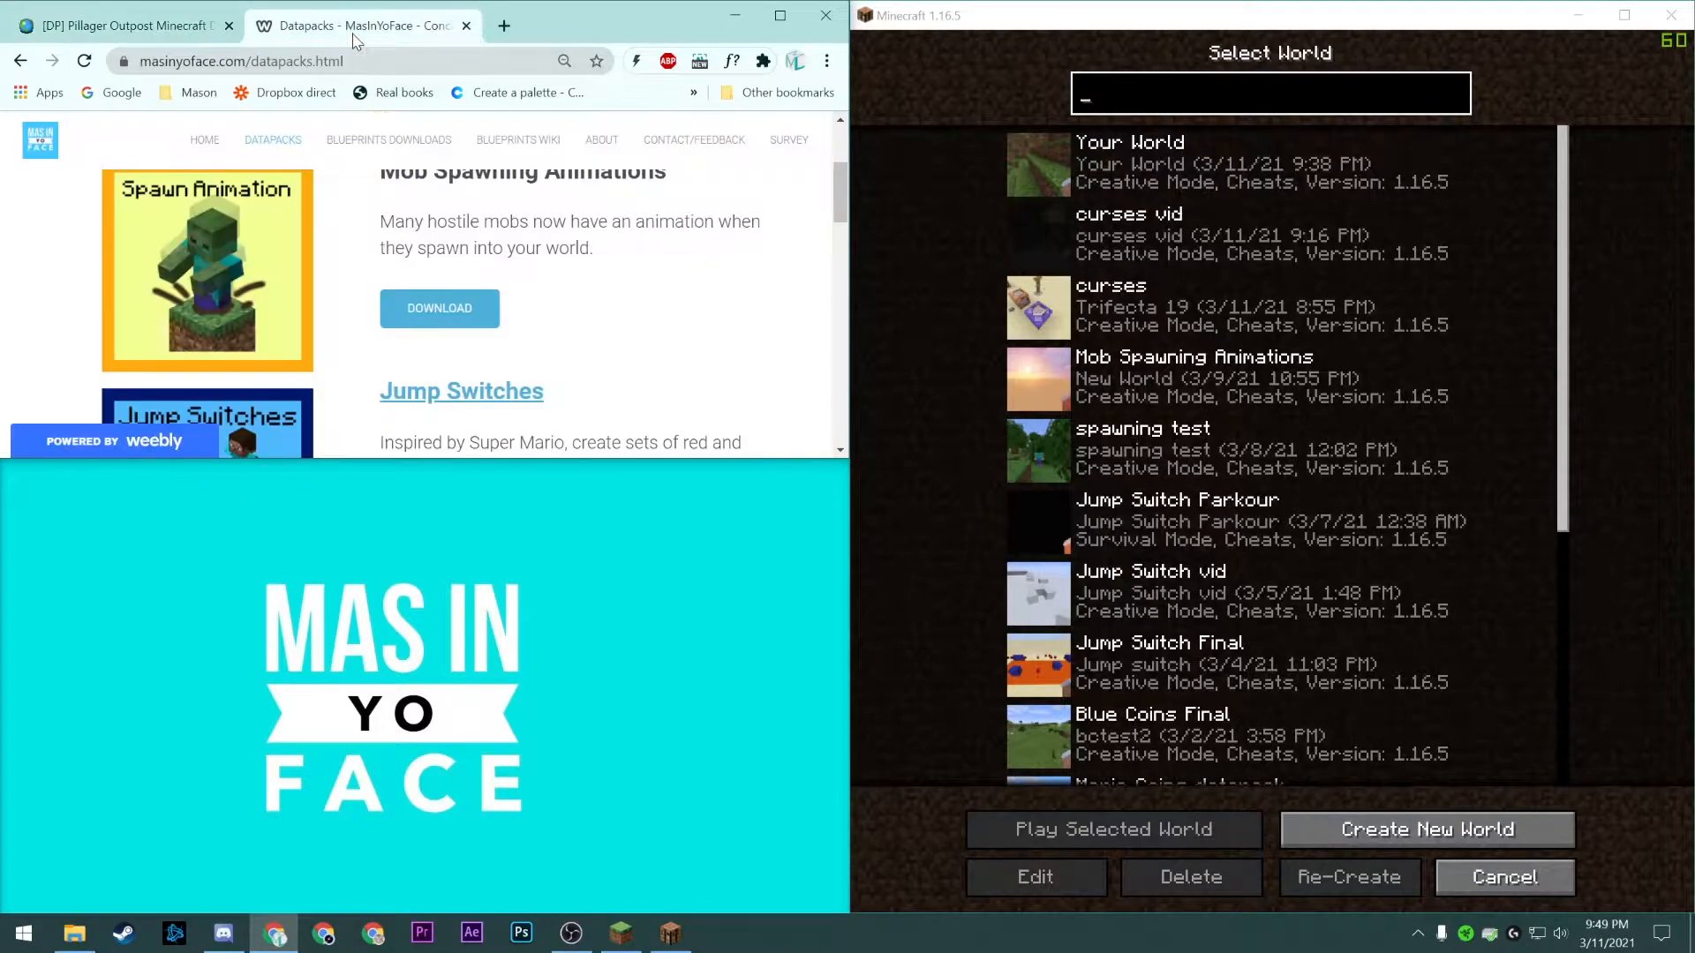
click(439, 308)
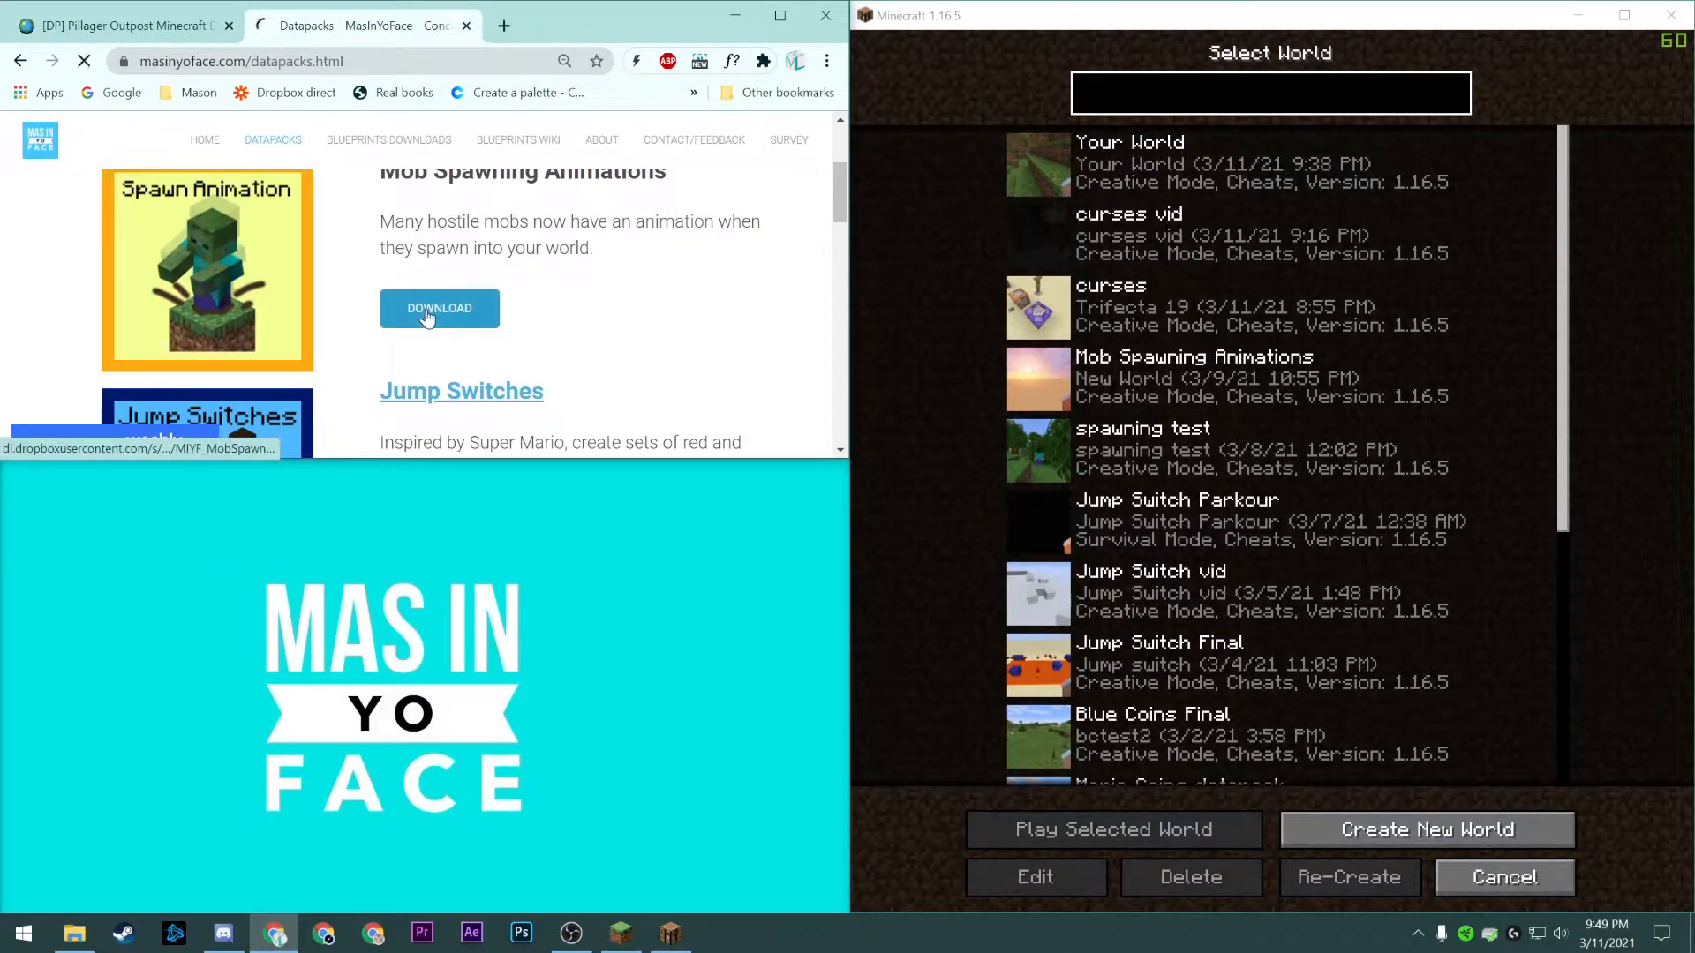
click(213, 430)
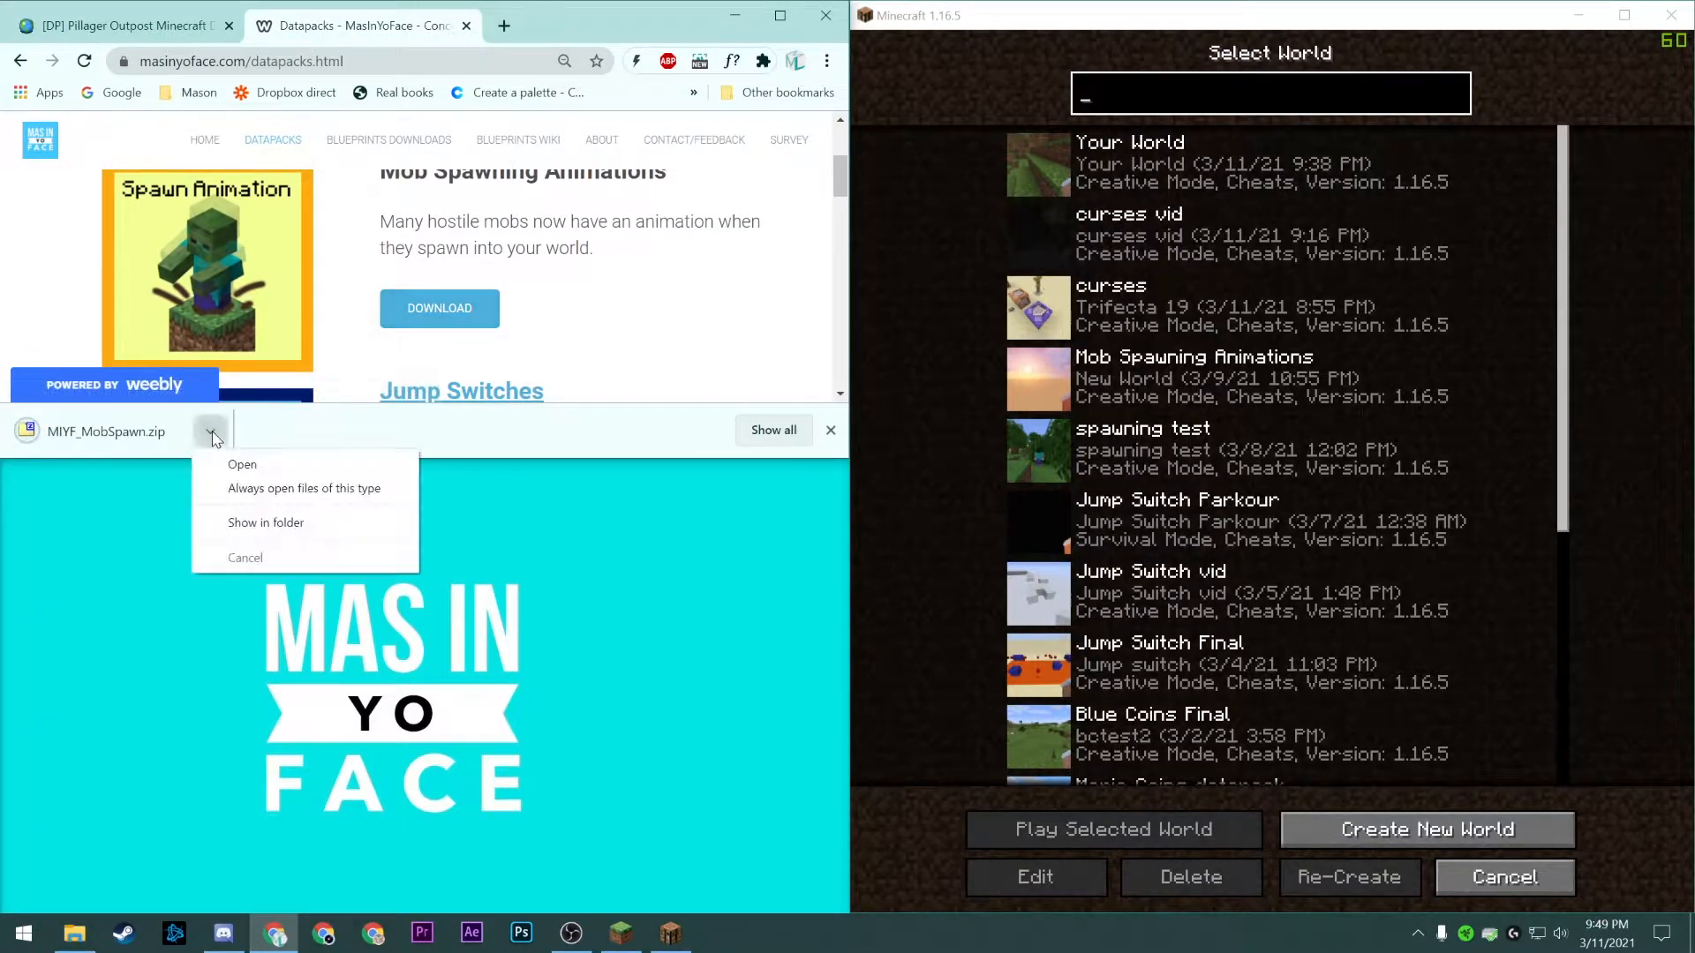
Extract MIYF_MobSpawn.zip into a MIYF_MobSpawn folder in Downloads
click(265, 521)
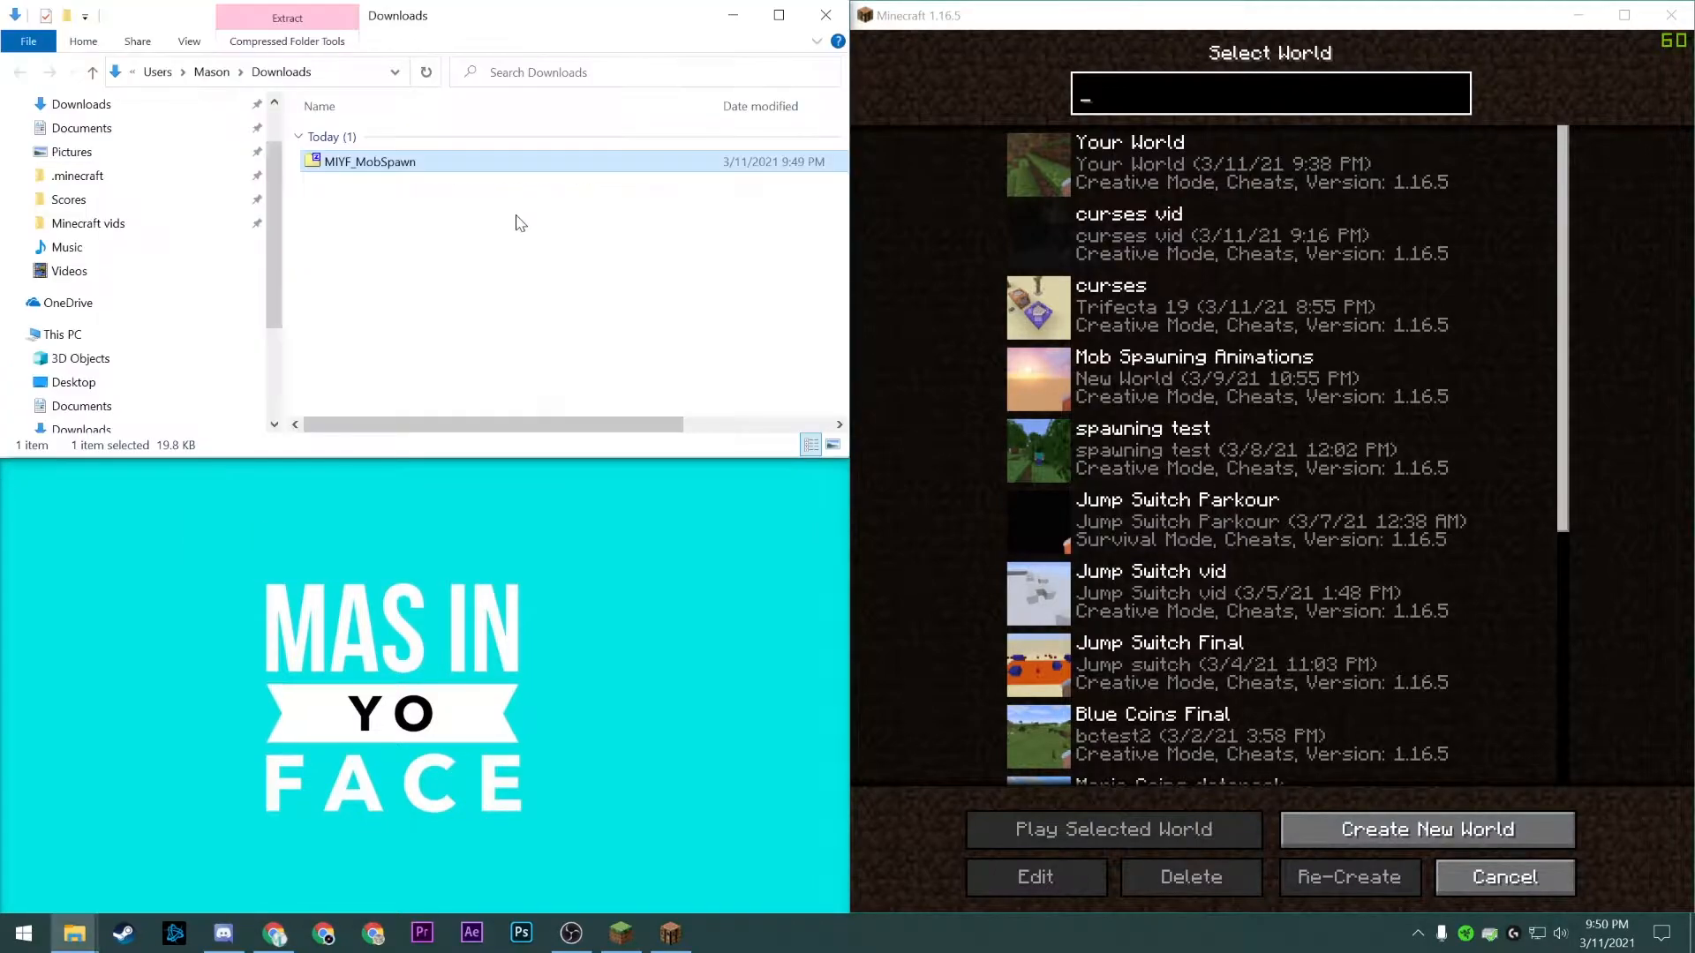
right_click(371, 160)
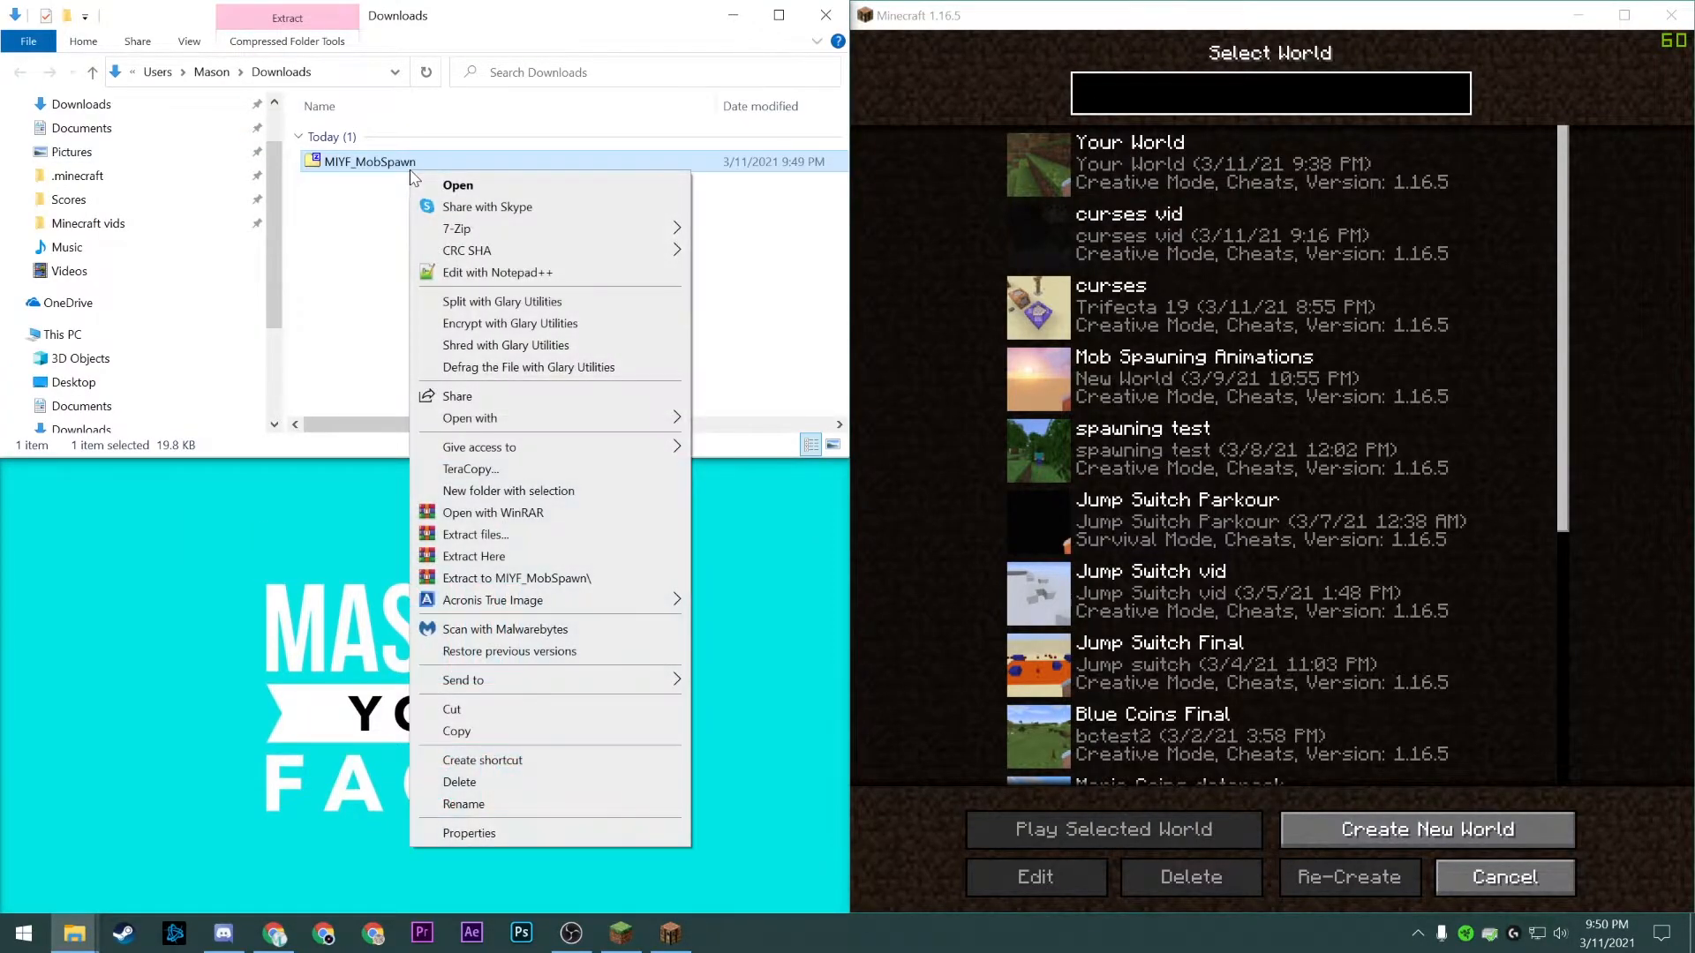
click(473, 555)
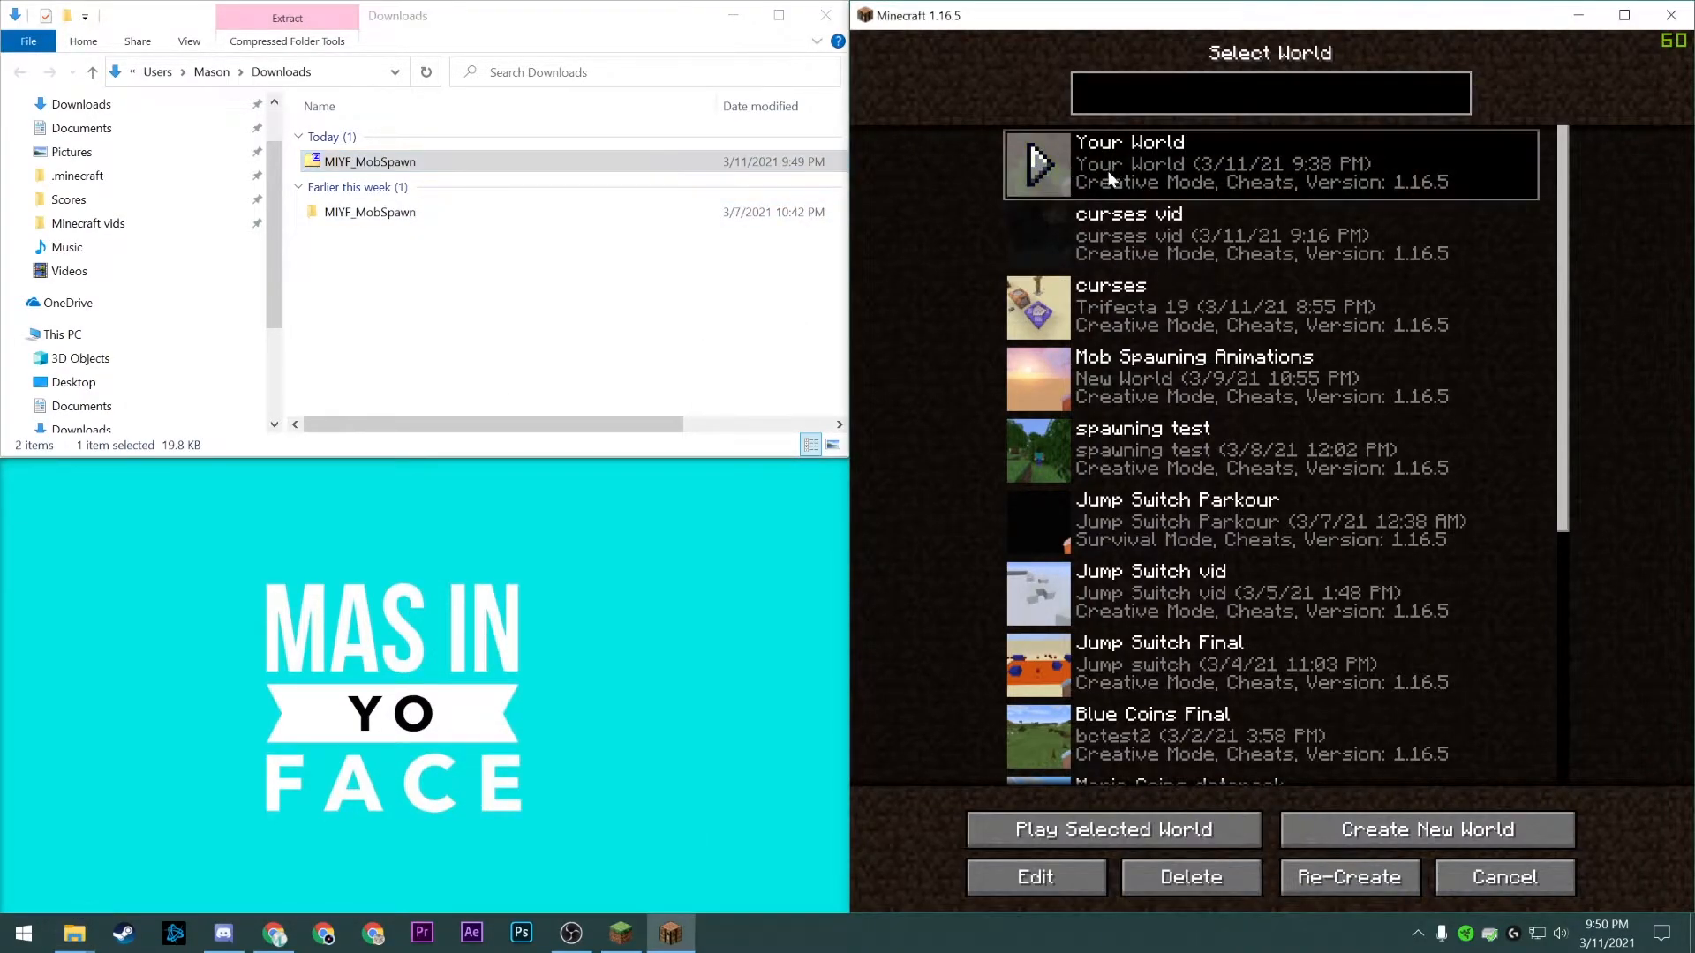
Open Your World's folder on disk from Minecraft's Edit World screen
click(1034, 877)
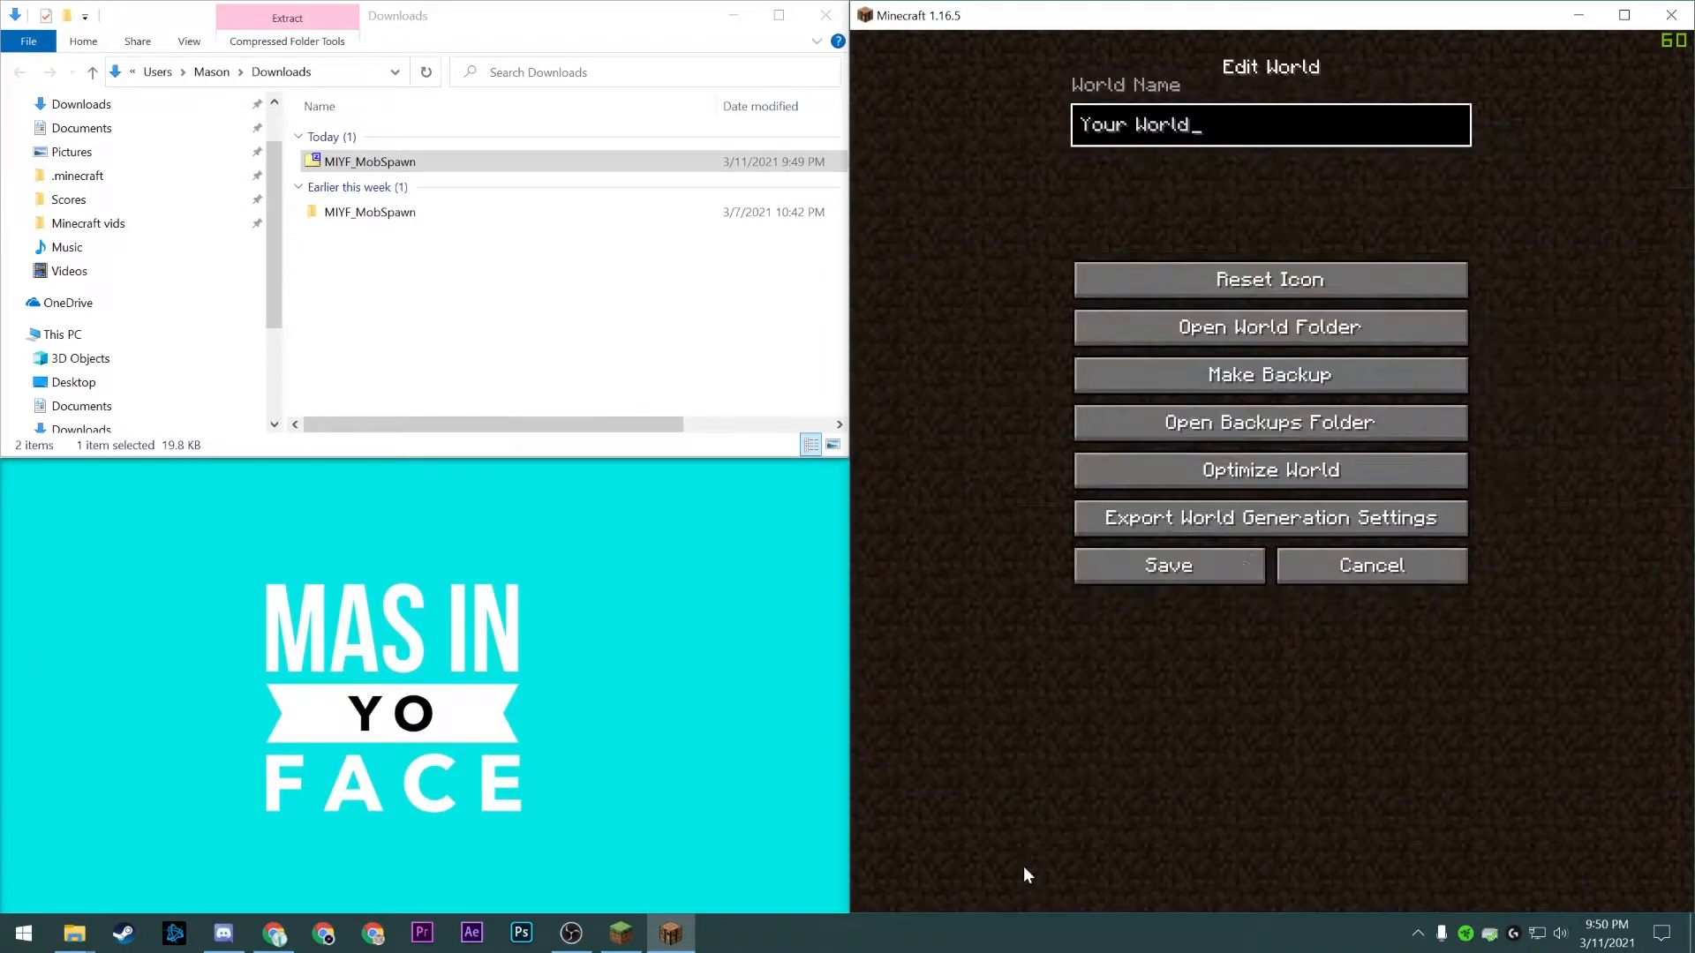
click(1269, 327)
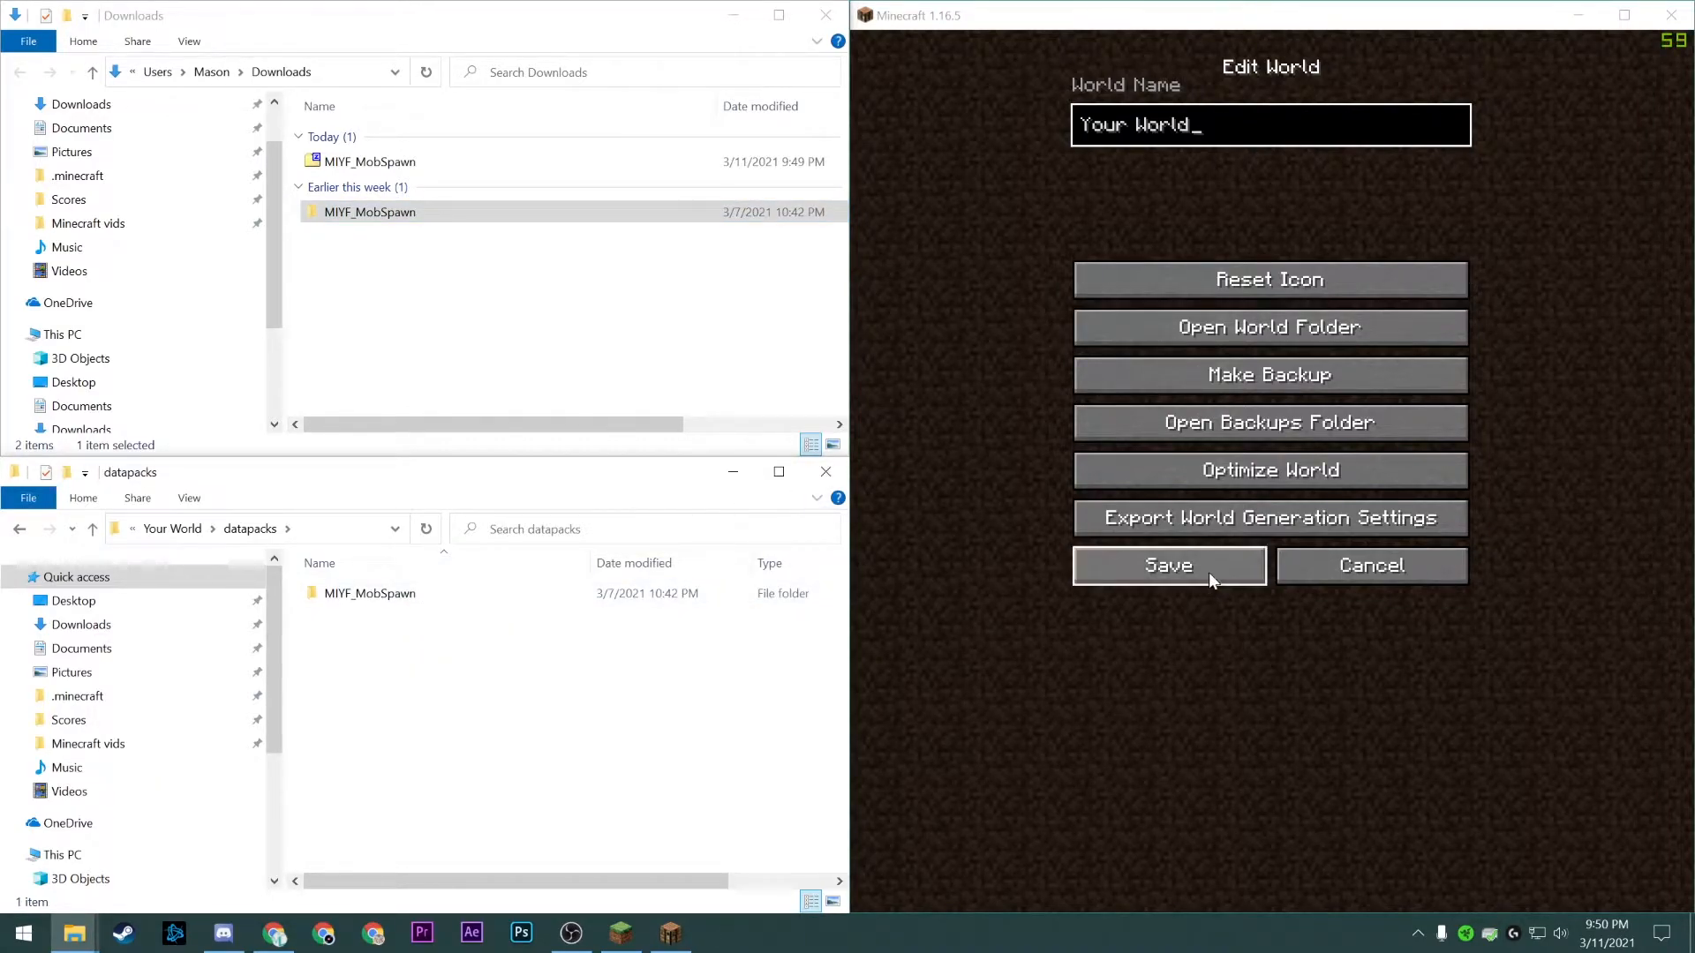
click(1167, 565)
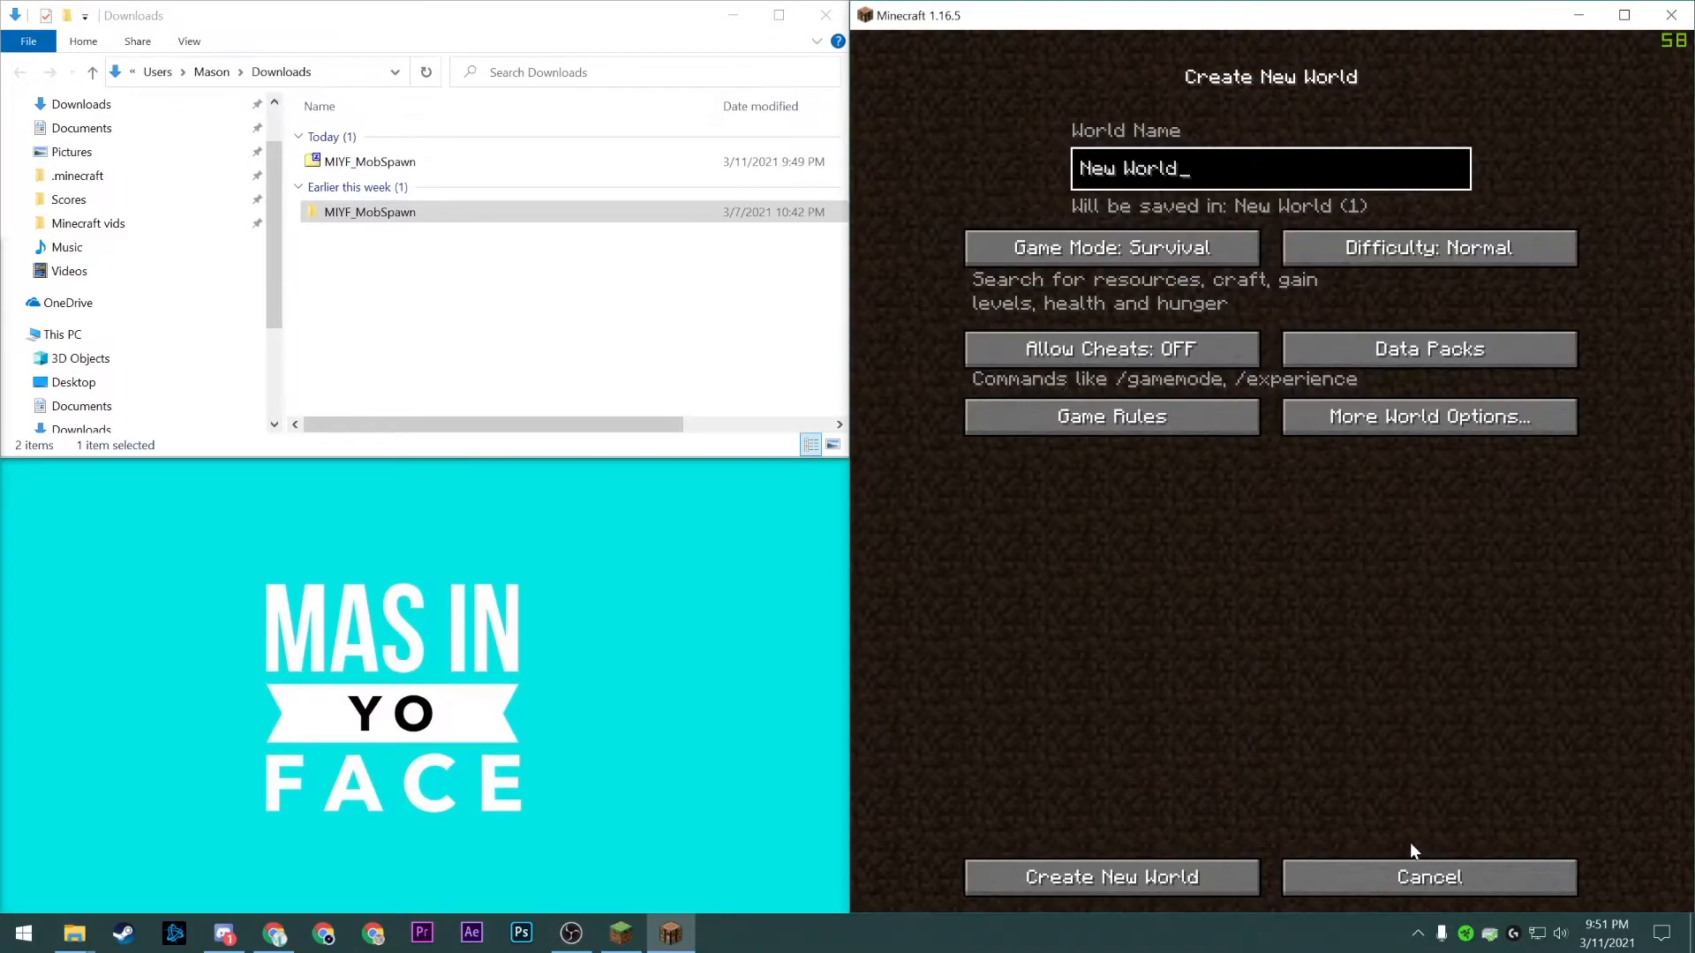
Name the new world 'Your New World' and show its data pack choices
text(Your New)
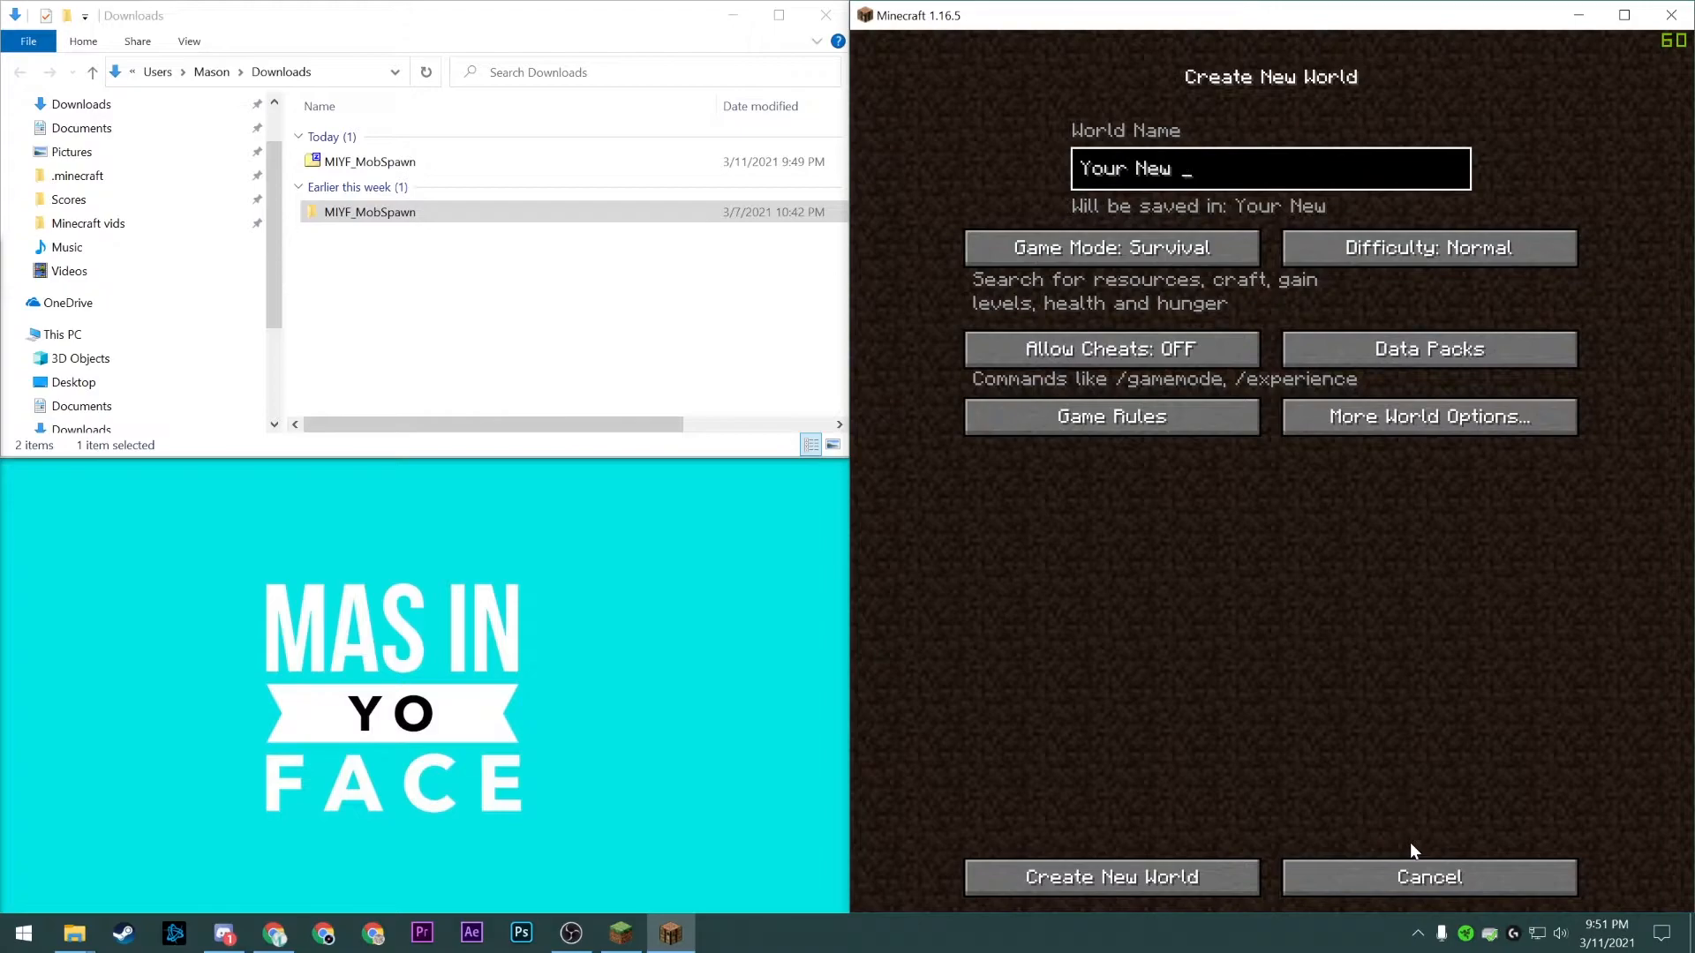
text(World)
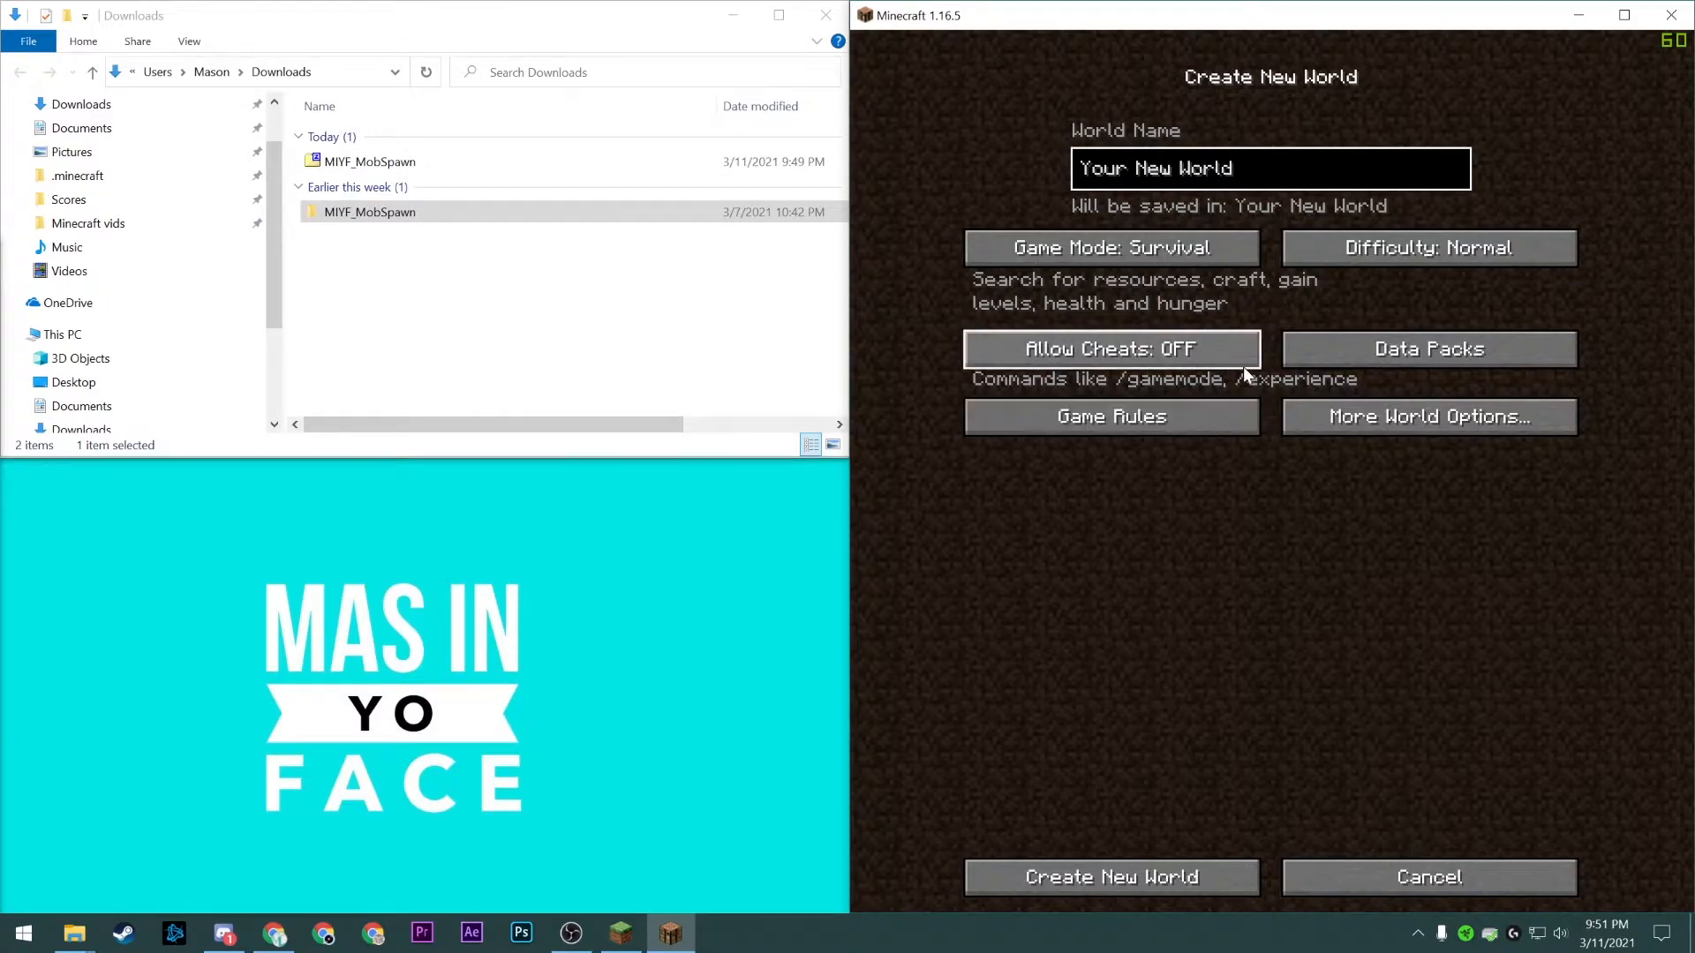
click(1426, 348)
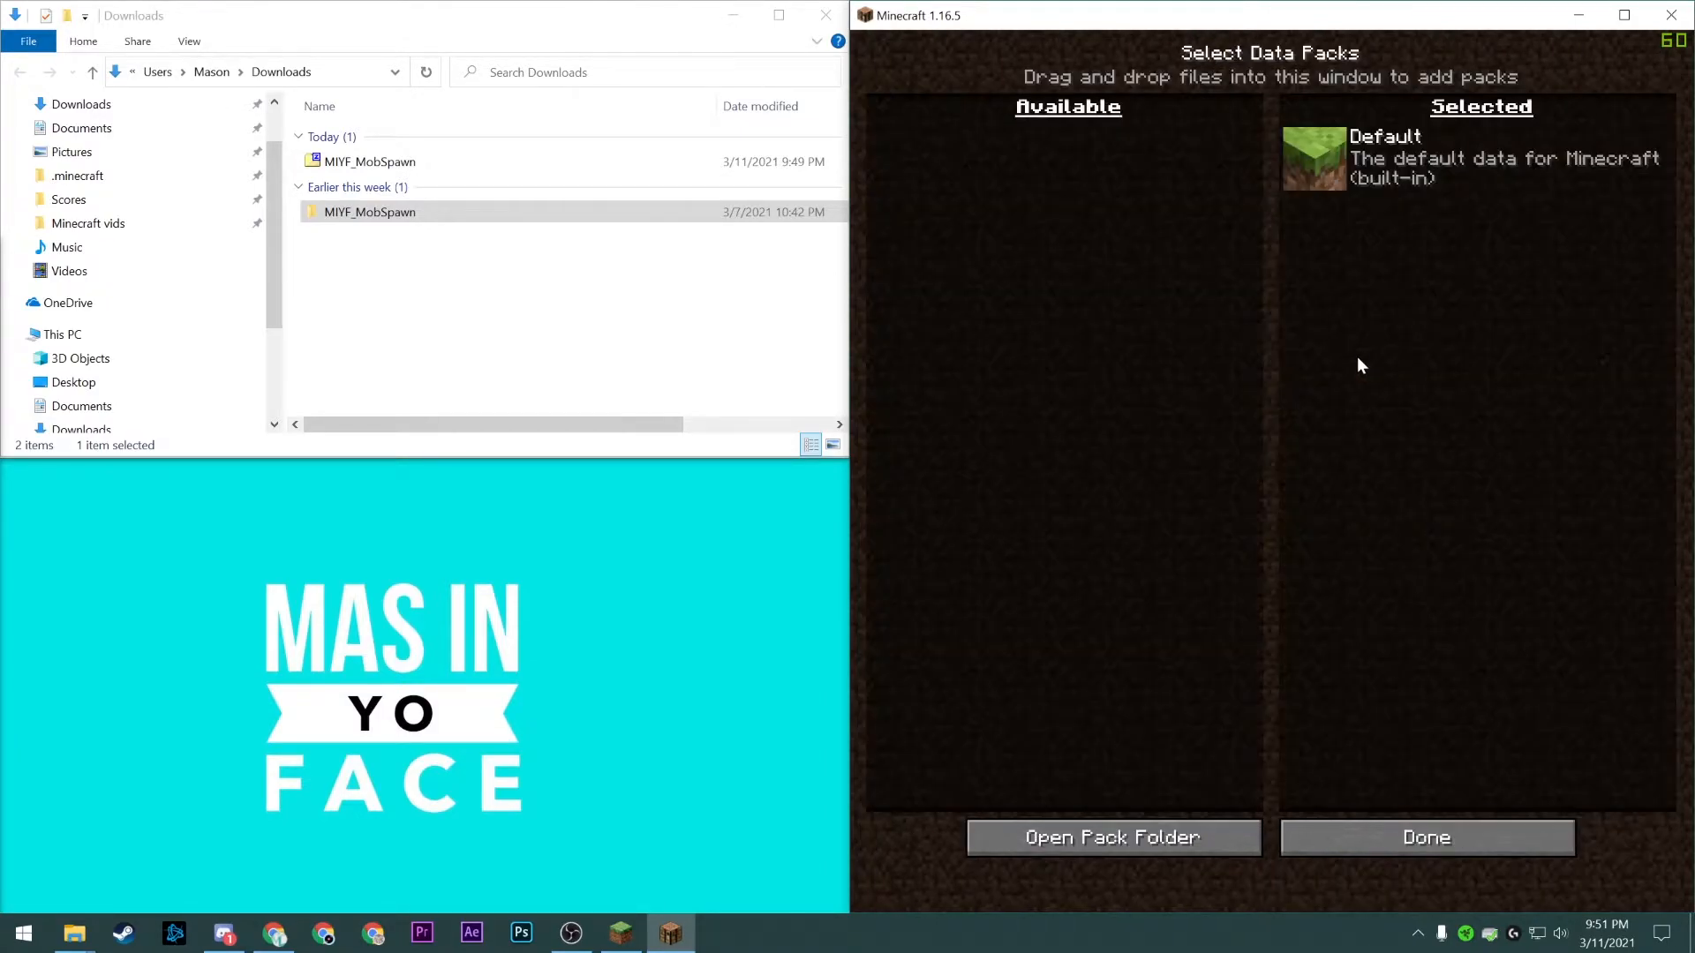
mouse_move(1088, 837)
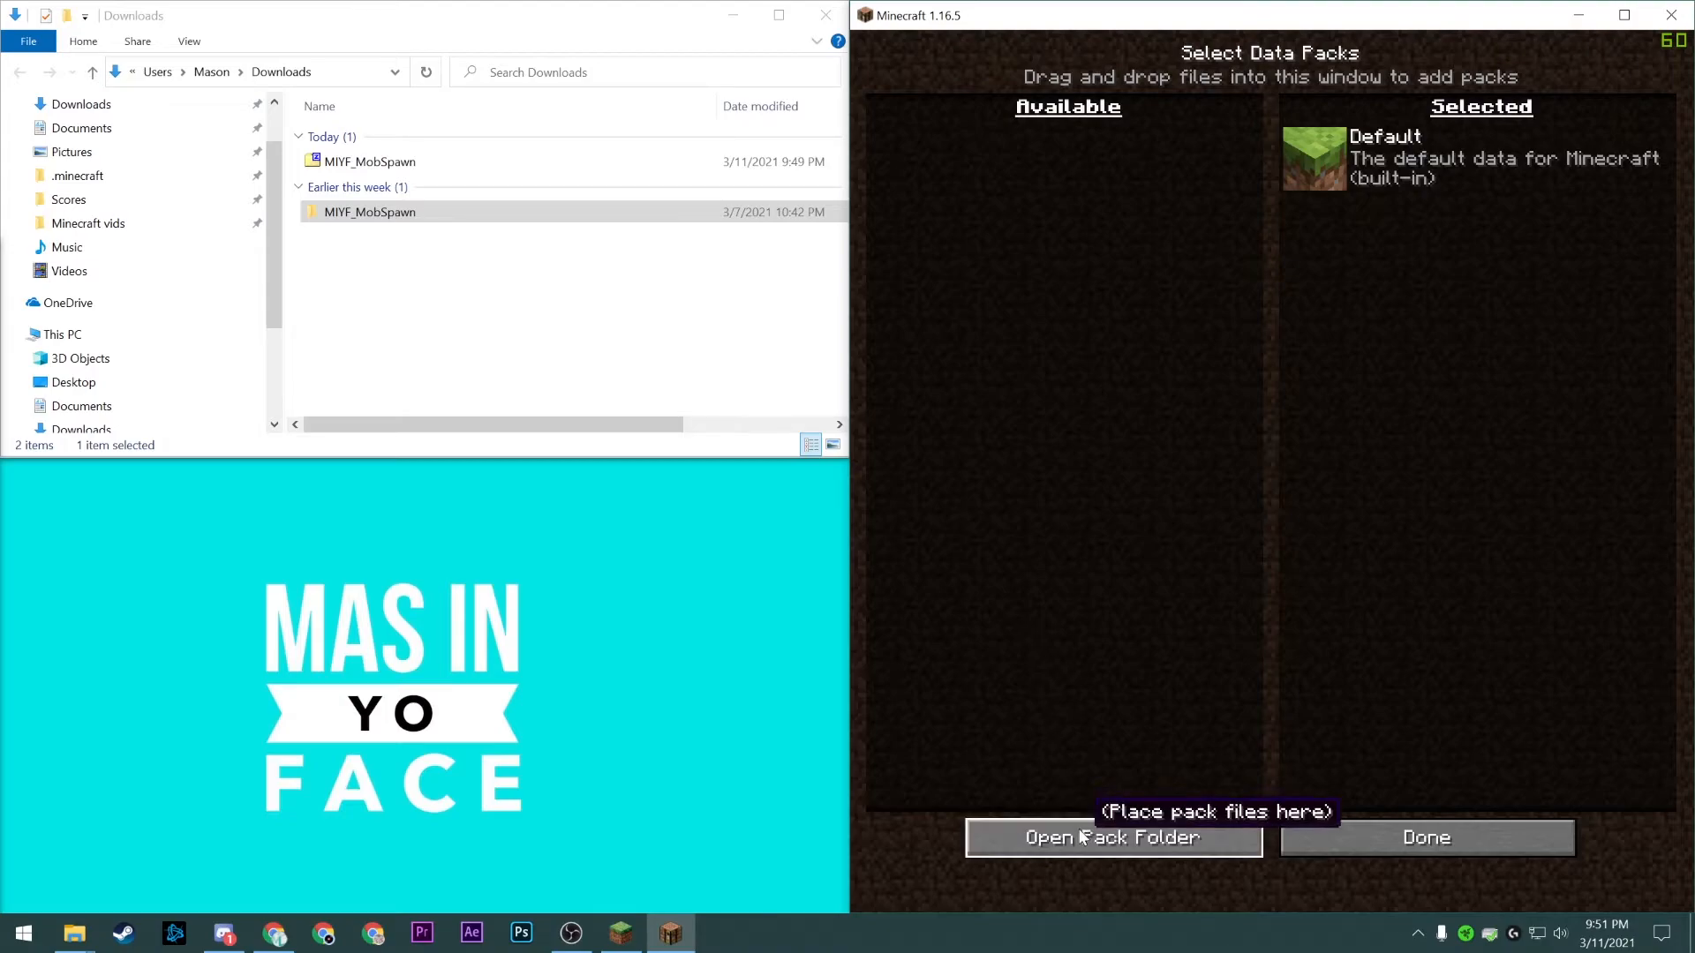
Copy the MIYF_MobSpawn folder into the new world's pack folder and confirm the data packs
click(1112, 837)
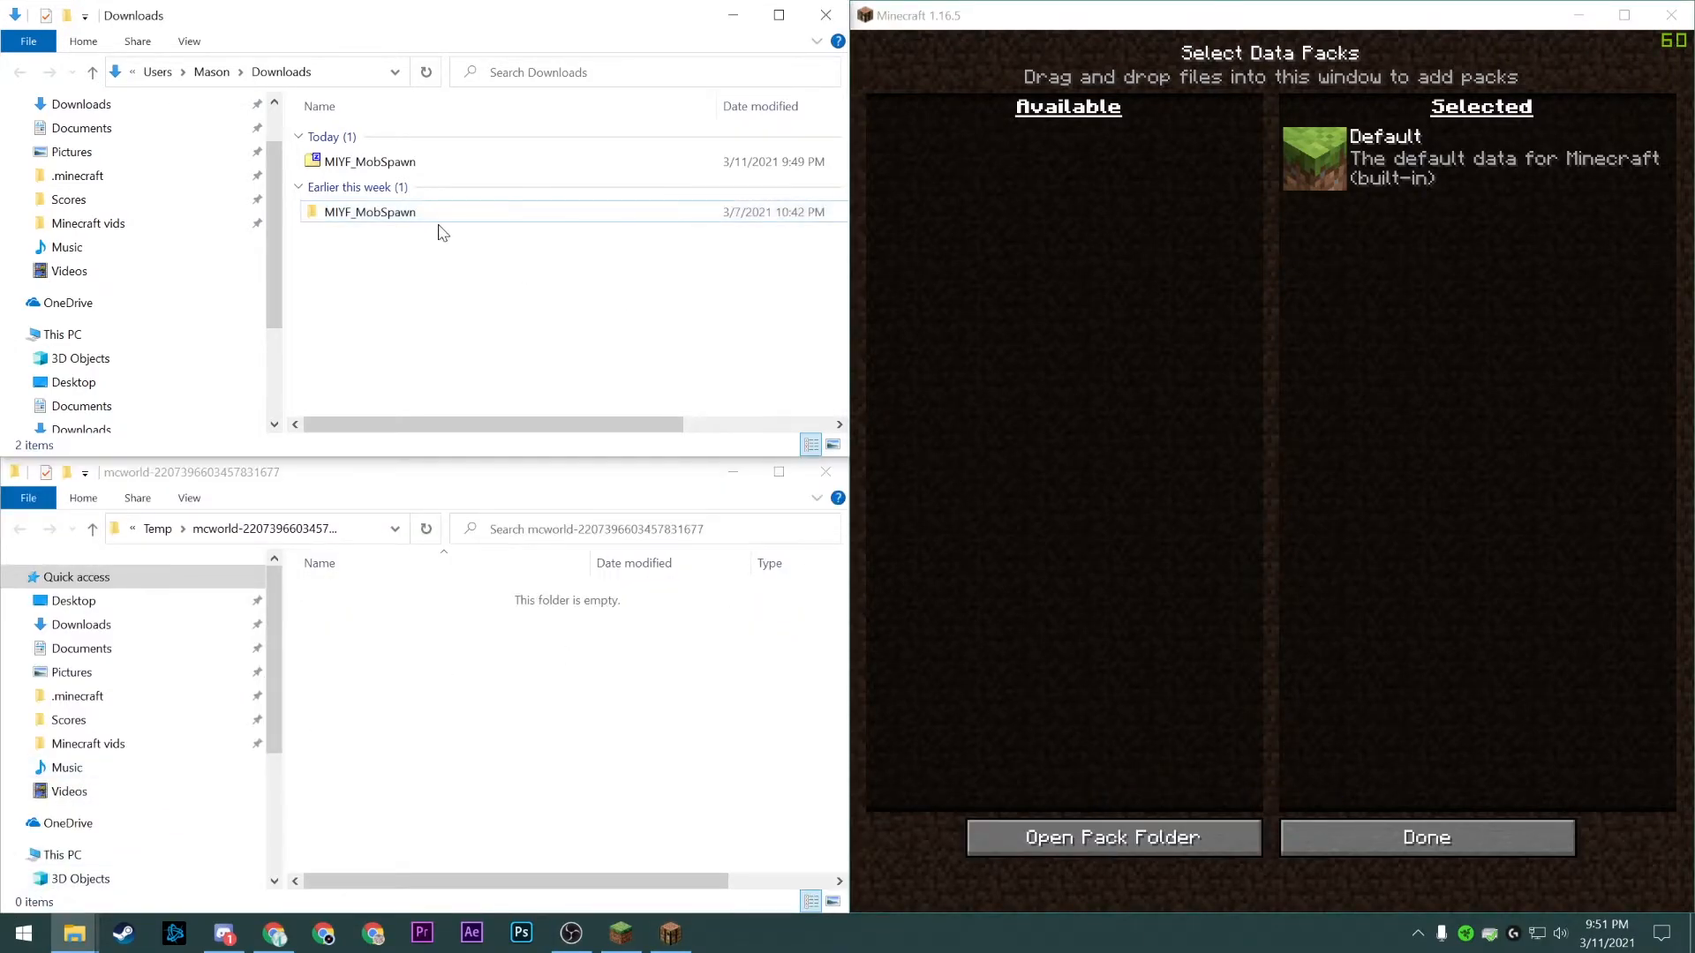
click(370, 212)
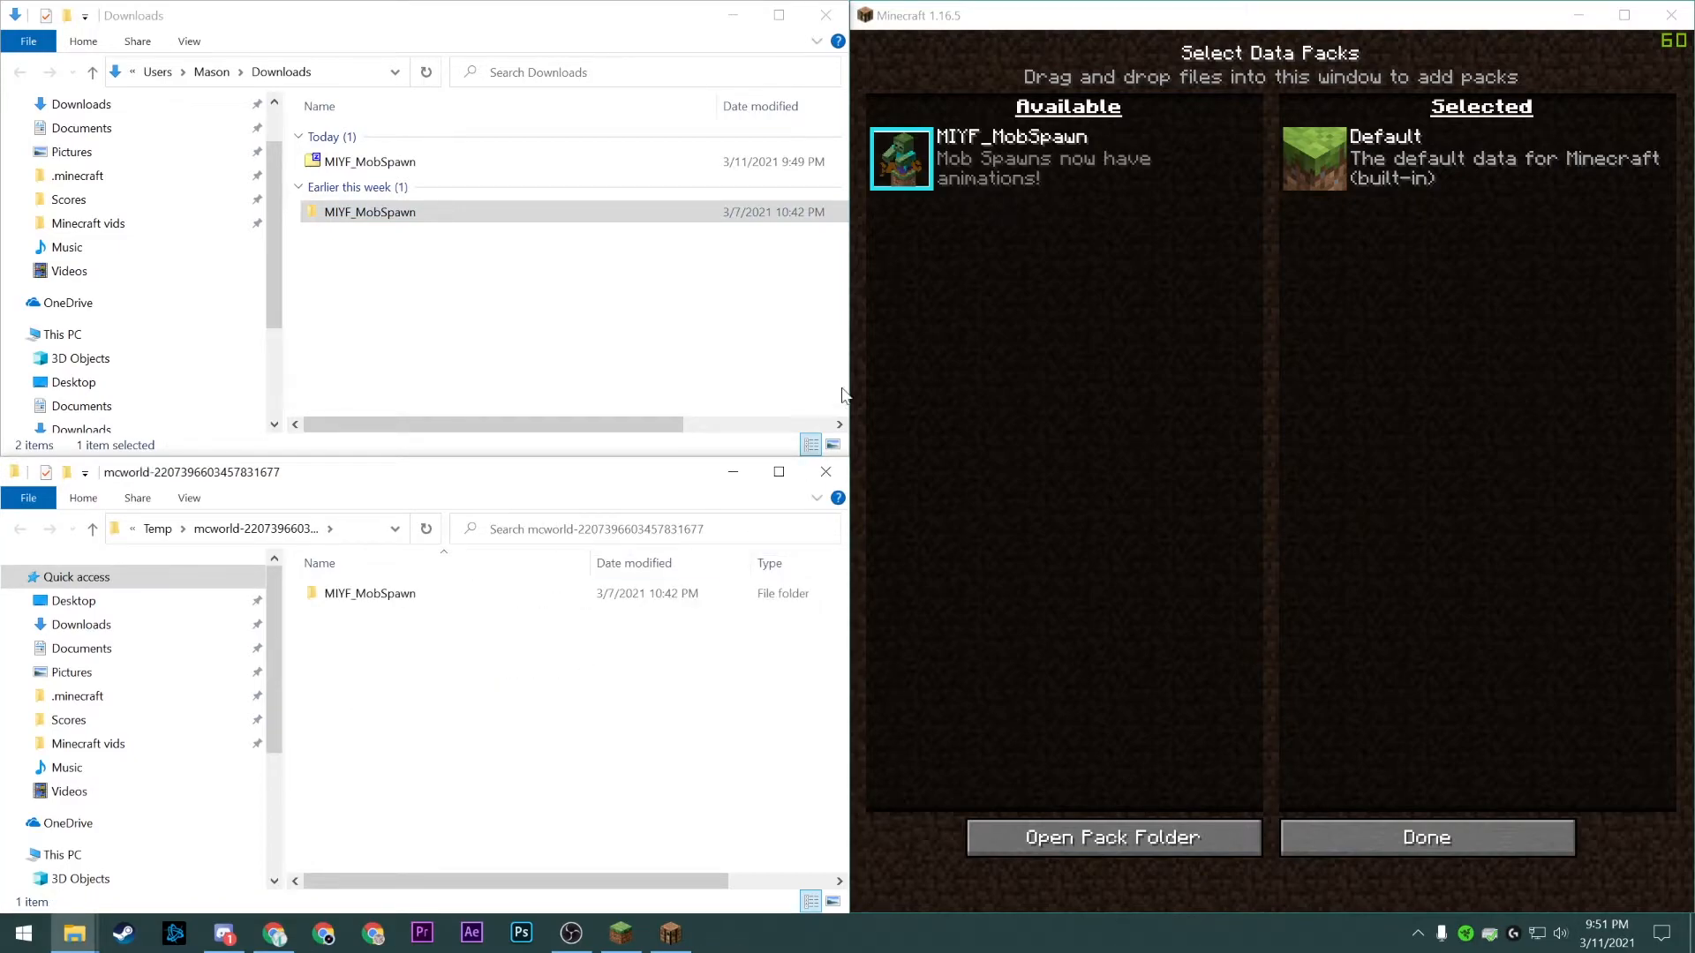
click(1424, 838)
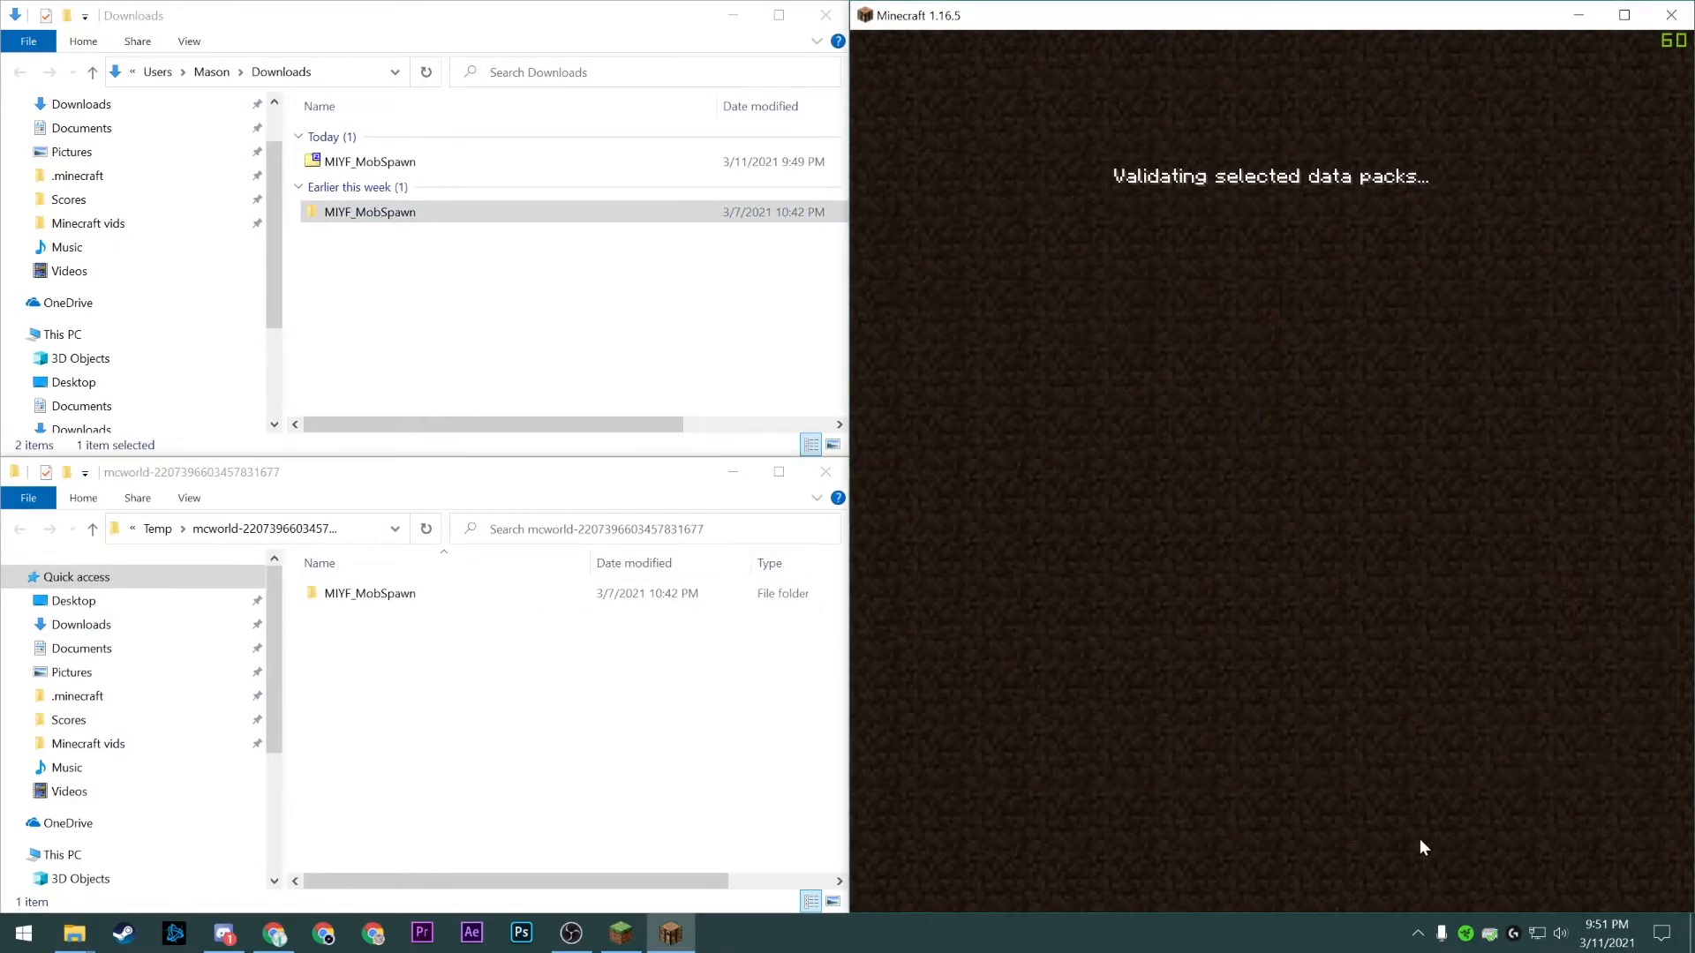